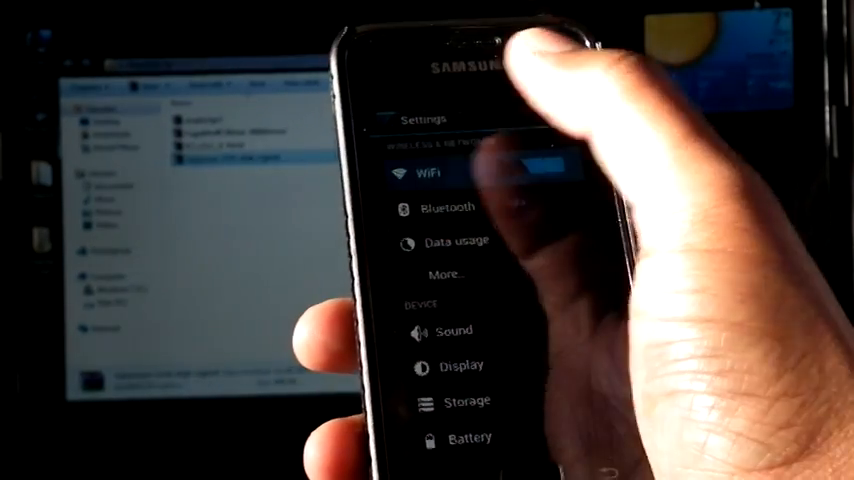
Step: Open the WiFi screen under Wireless & Networks to list available networks
{"action": "left_click", "coordinate": [429, 175]}
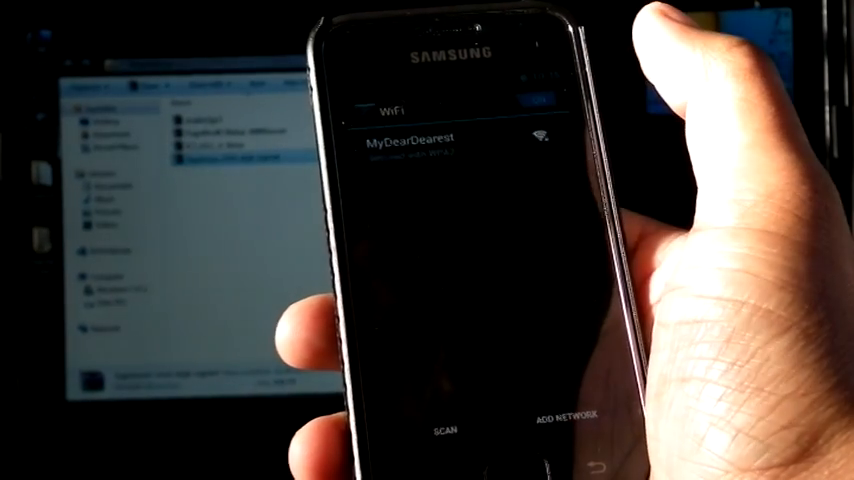